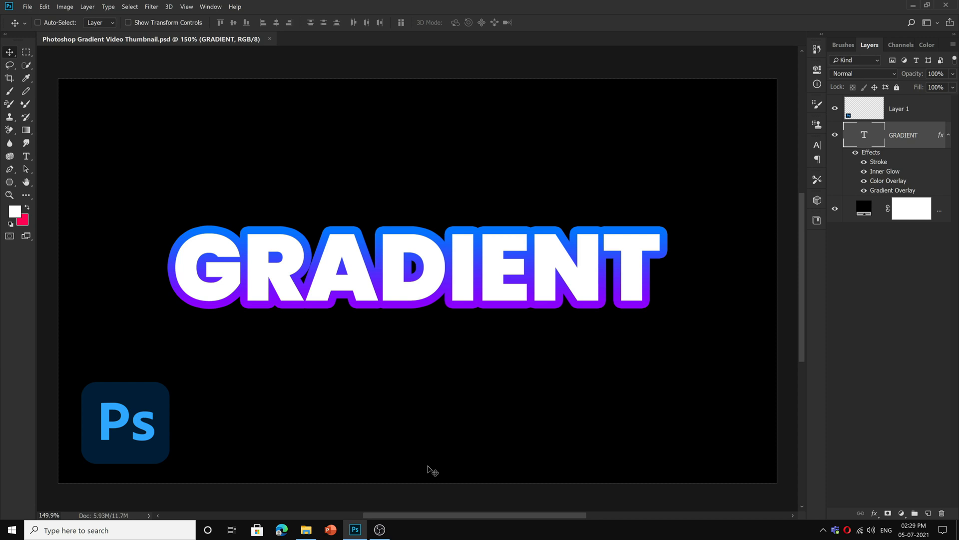
# Step: Scroll the Layers panel to reach Layer 1 and the GRADIENT layer's effects
pyautogui.scroll(3)
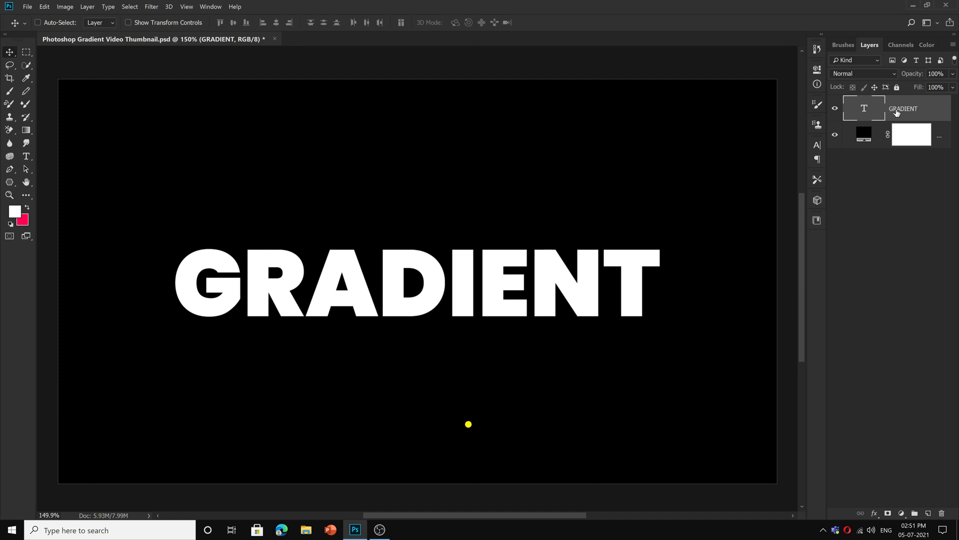
# Step: Open Blending Options from the GRADIENT layer's context menu
pyautogui.rightClick(903, 108)
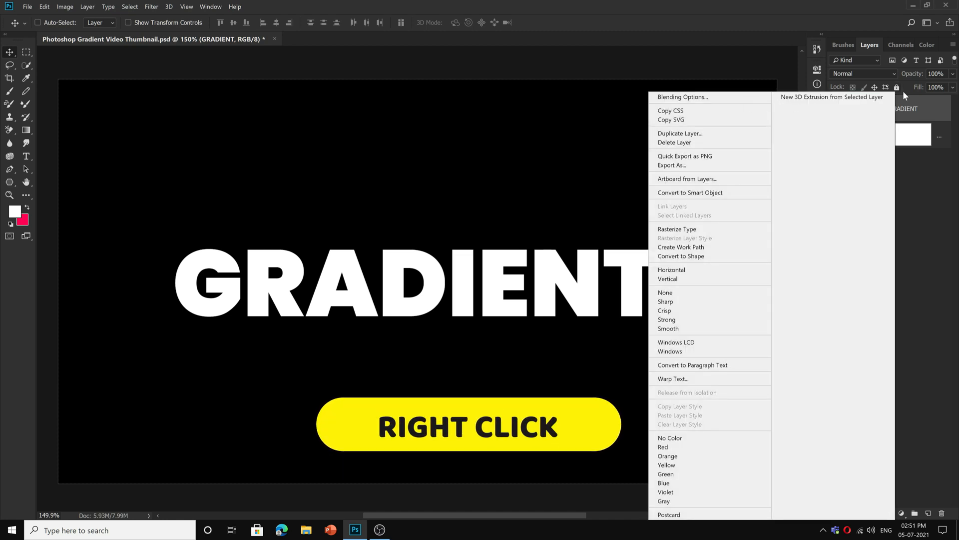
pyautogui.moveTo(681, 96)
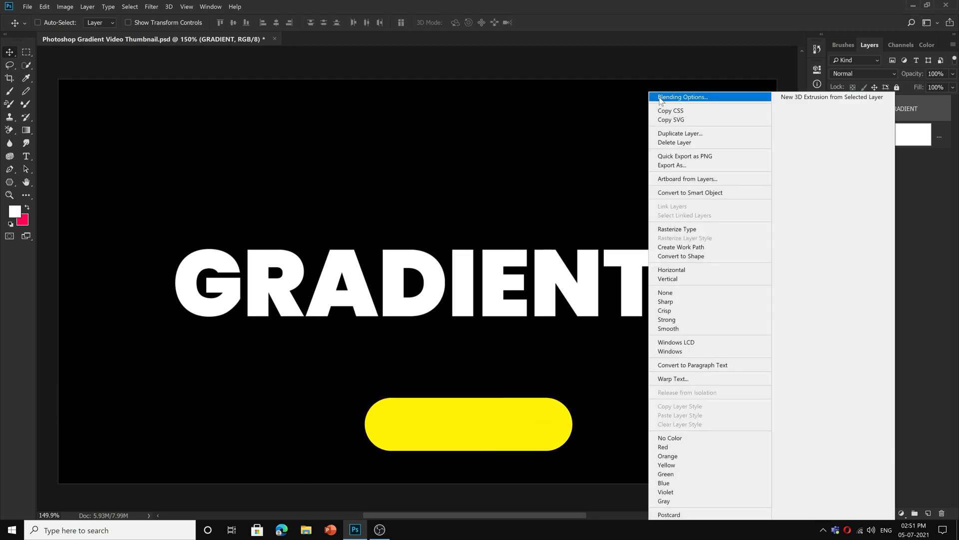
pyautogui.click(681, 96)
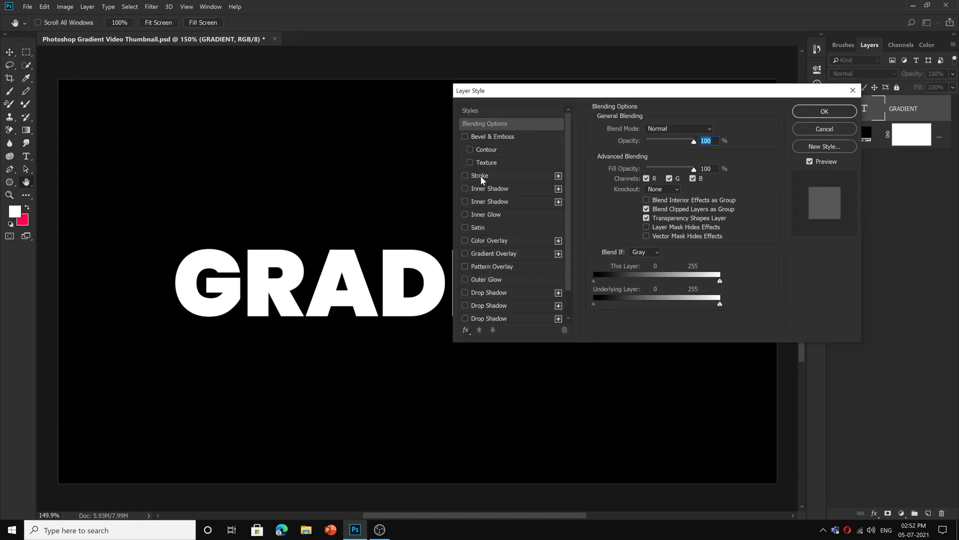
# Step: Apply a 21 px outside Stroke filled with the blue-purple gradient to the GRADIENT text
pyautogui.click(466, 176)
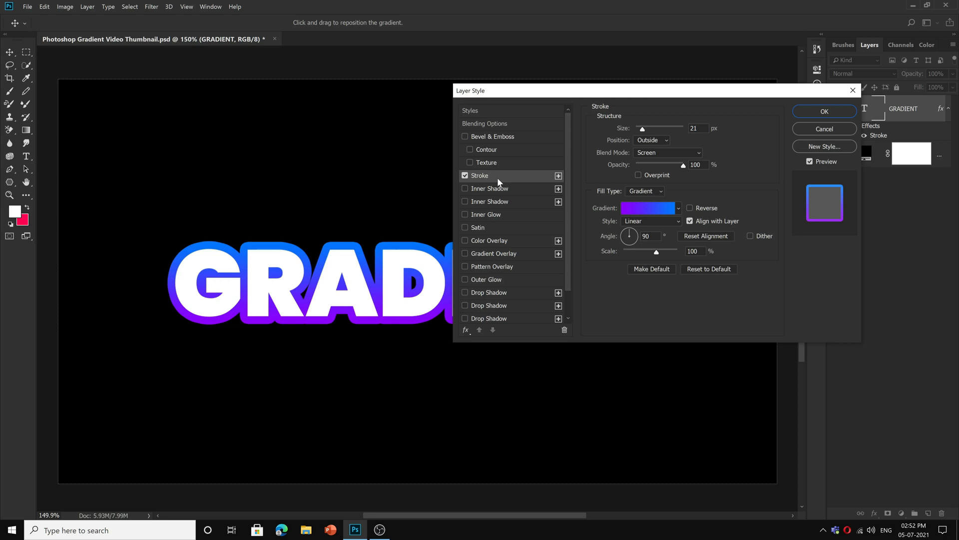
pyautogui.moveTo(574, 231)
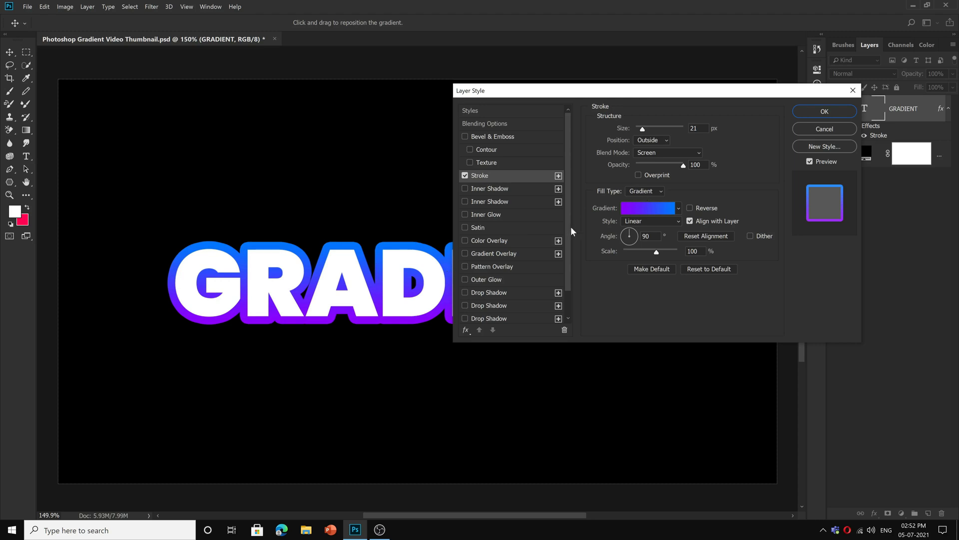
pyautogui.click(644, 190)
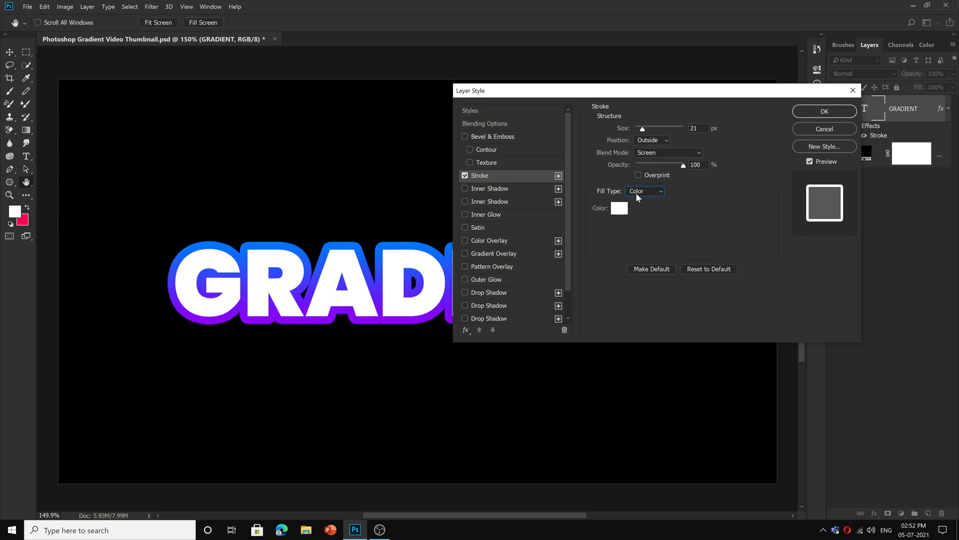
pyautogui.click(643, 191)
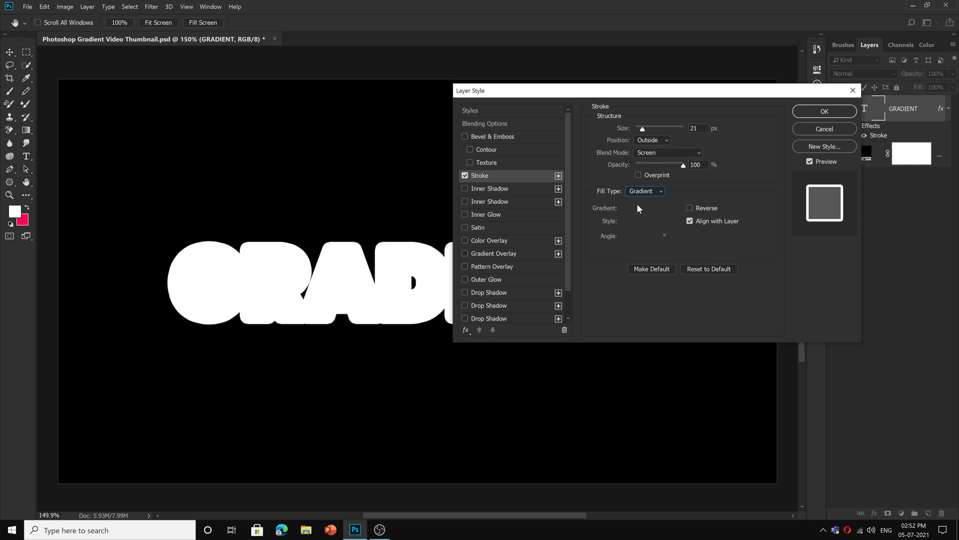
pyautogui.click(648, 208)
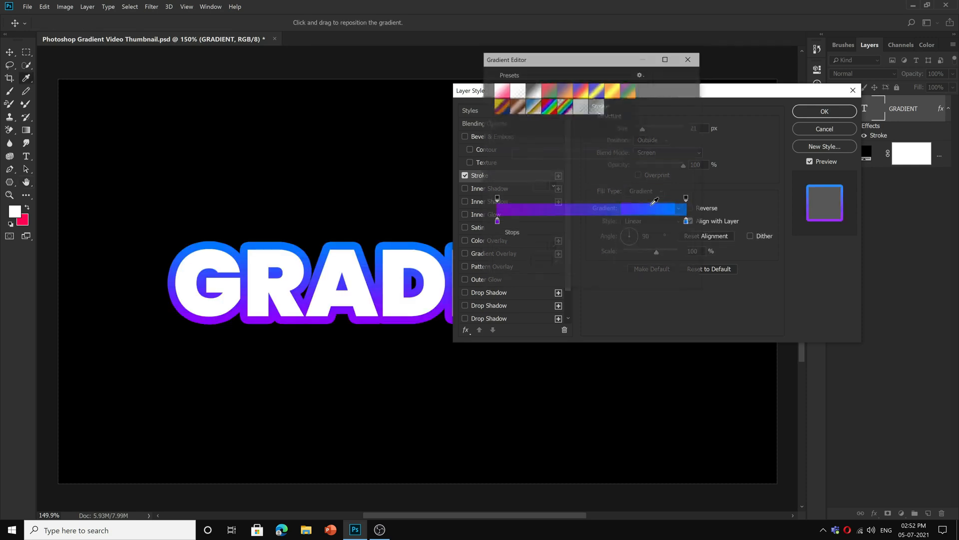
pyautogui.click(687, 60)
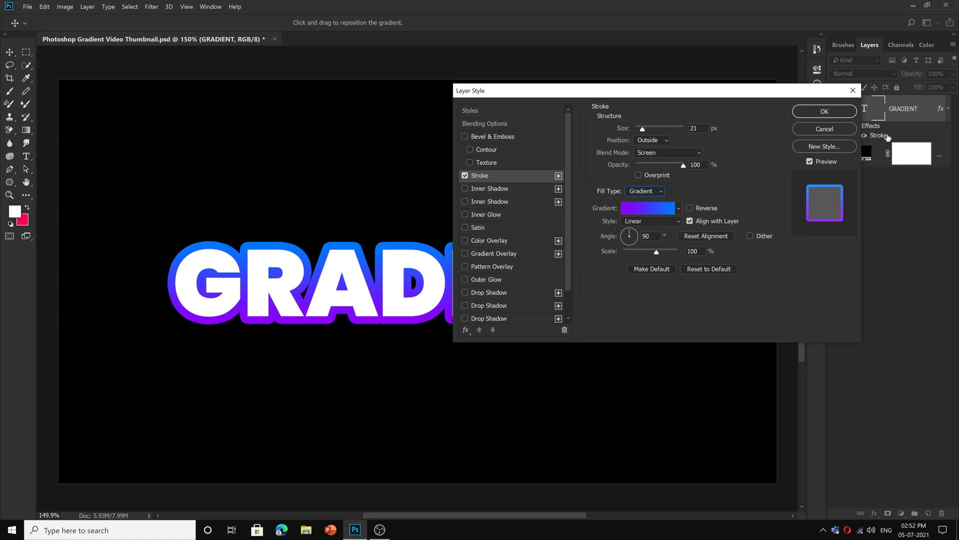
pyautogui.click(824, 110)
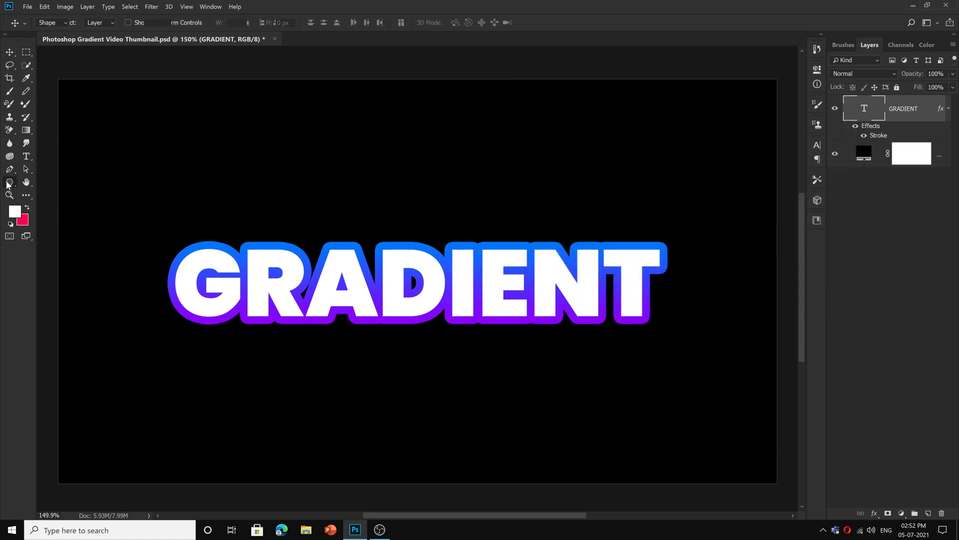
# Step: Draw a 19 px-radius rounded rectangle above the text with no fill, then open its layer menu
pyautogui.click(9, 182)
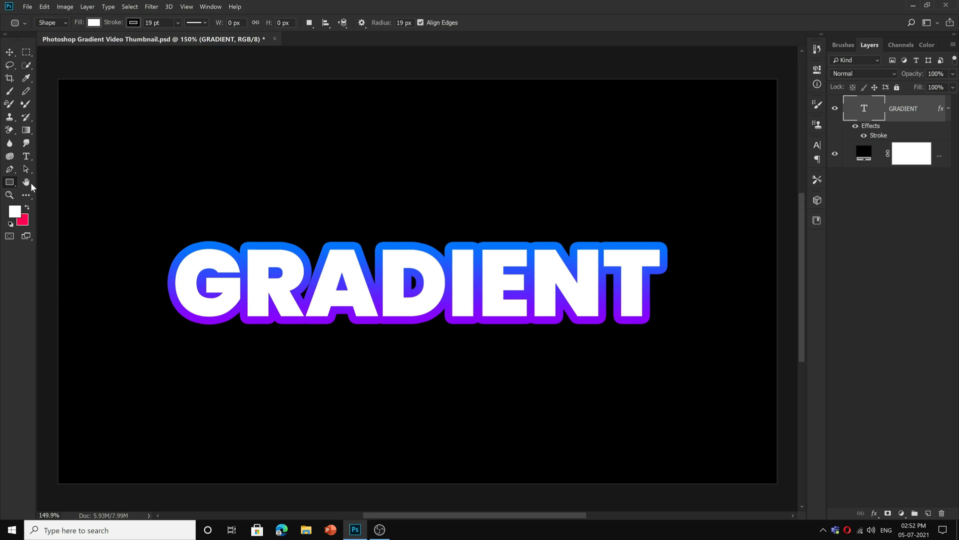
pyautogui.moveTo(50, 50); pyautogui.dragTo(421, 172)
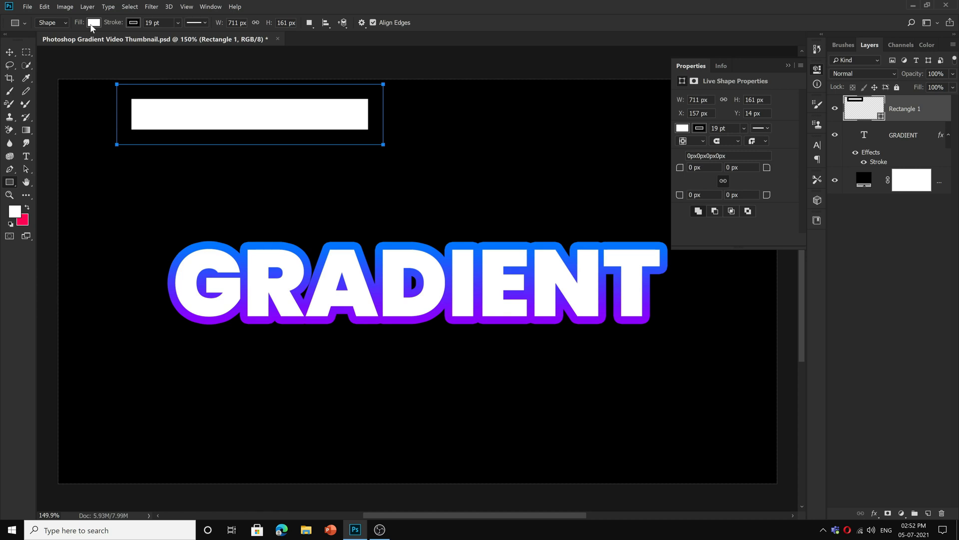
pyautogui.click(94, 23)
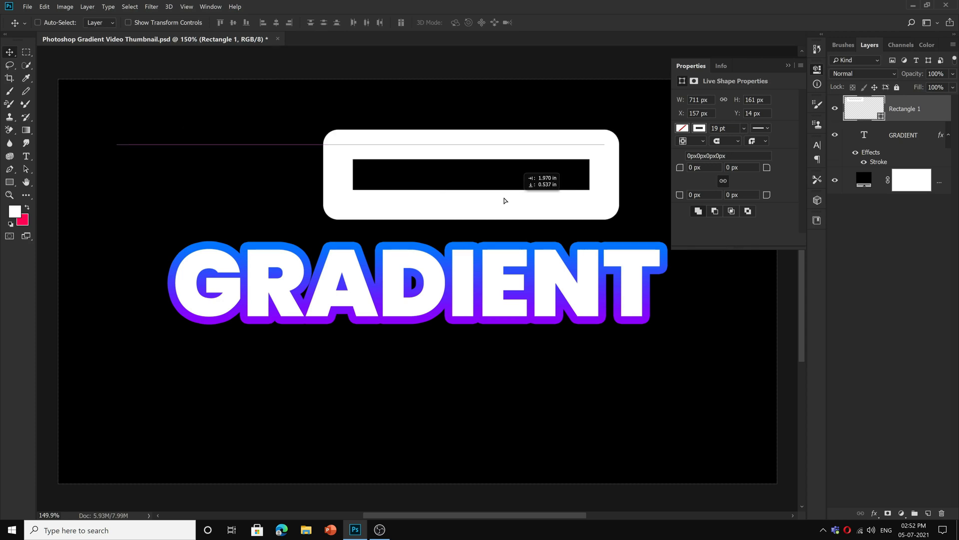
pyautogui.rightClick(900, 108)
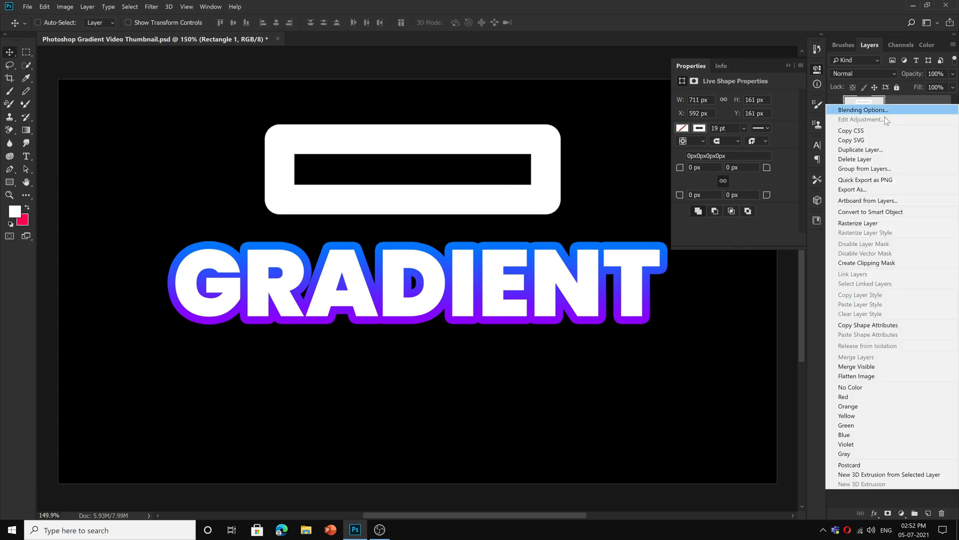
# Step: Add a gradient Stroke to the rectangle and inspect the purple stop in the Gradient Editor
pyautogui.click(863, 109)
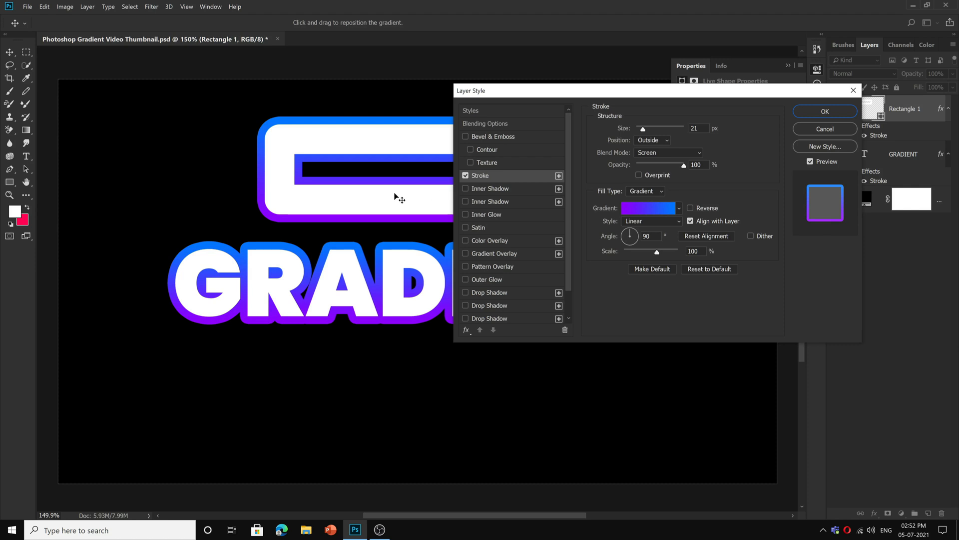
pyautogui.moveTo(273, 175)
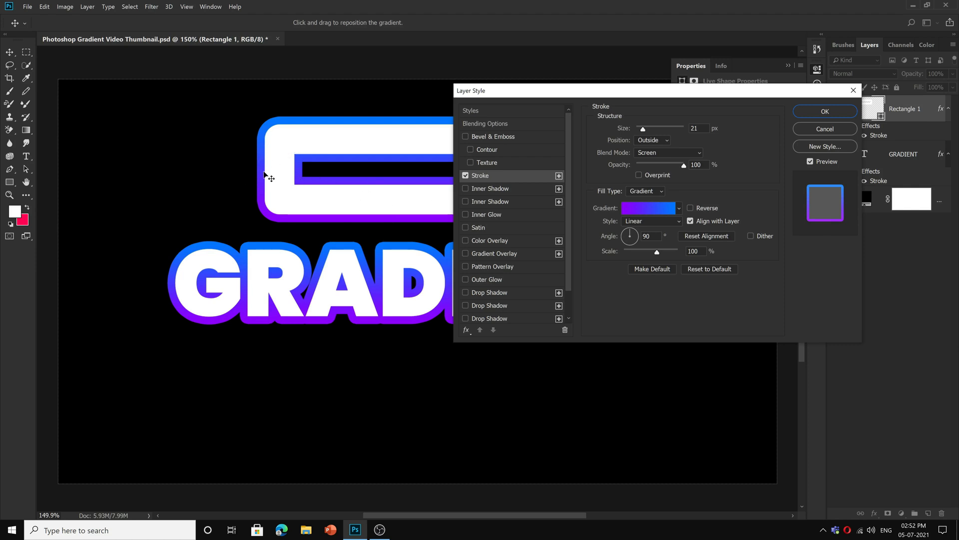
pyautogui.click(678, 207)
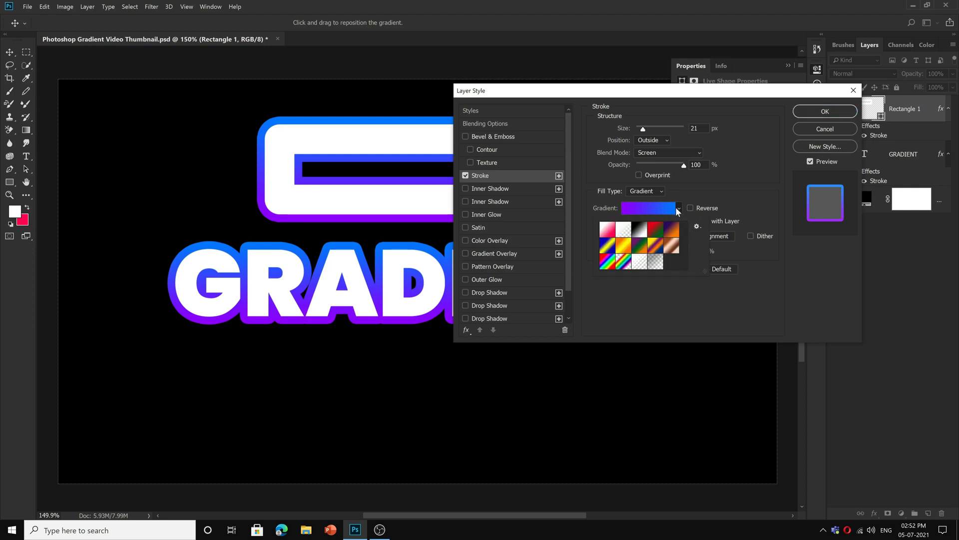
pyautogui.click(648, 208)
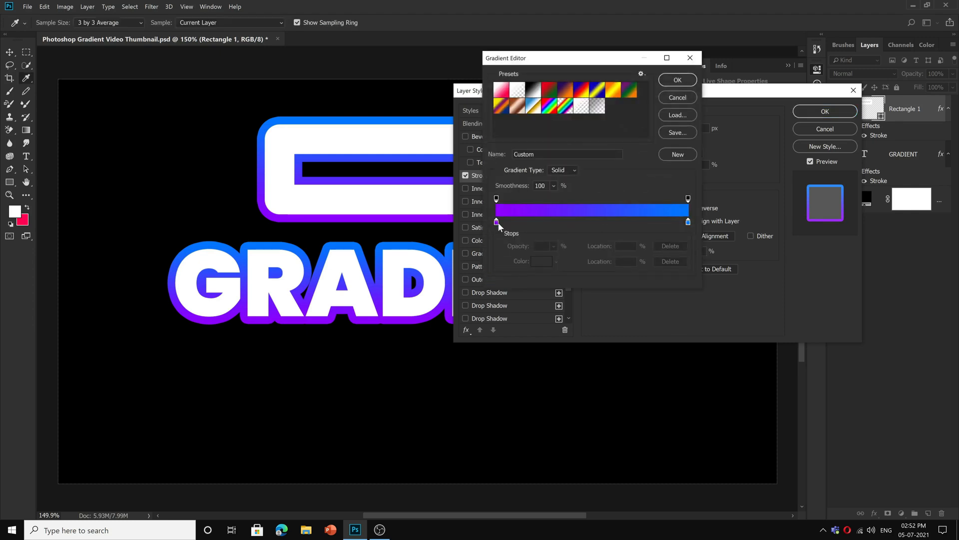
pyautogui.click(497, 221)
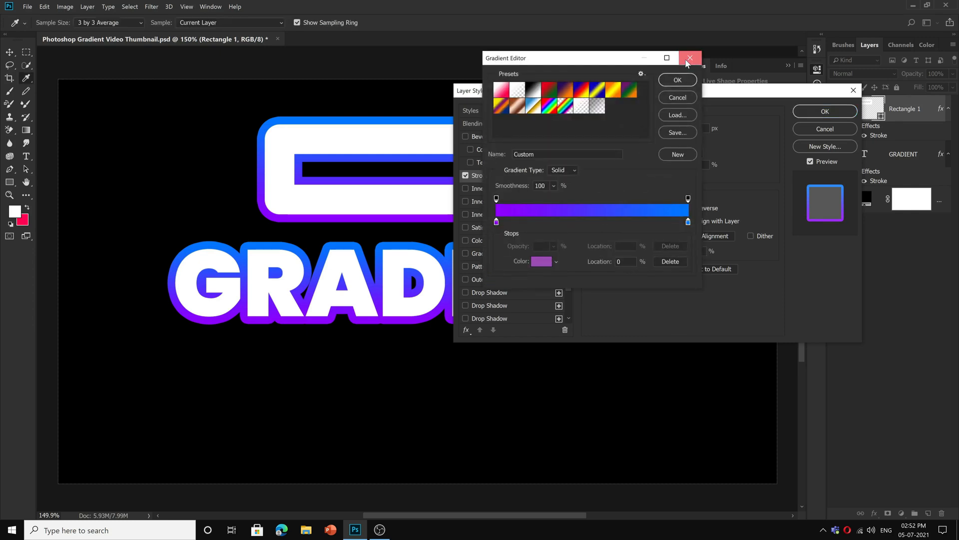
pyautogui.click(689, 58)
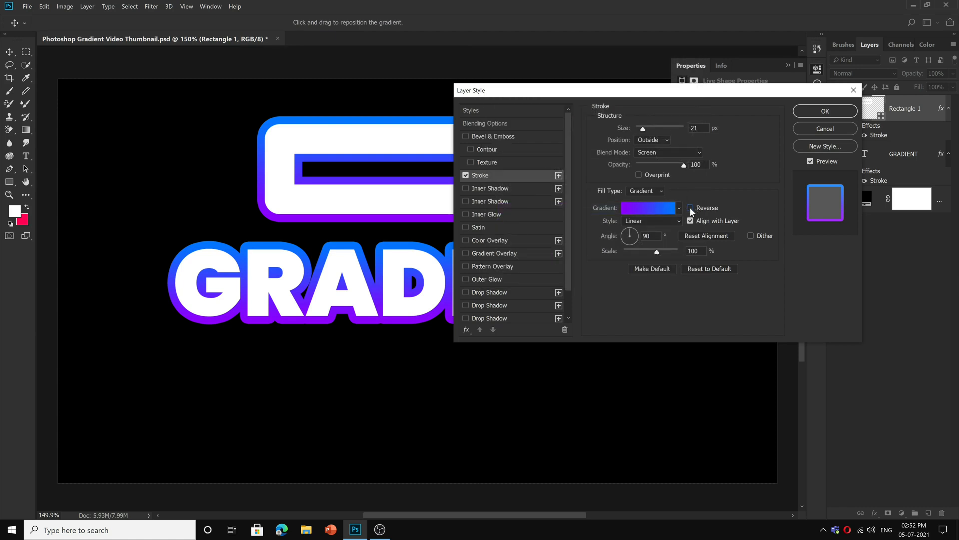
pyautogui.moveTo(690, 207)
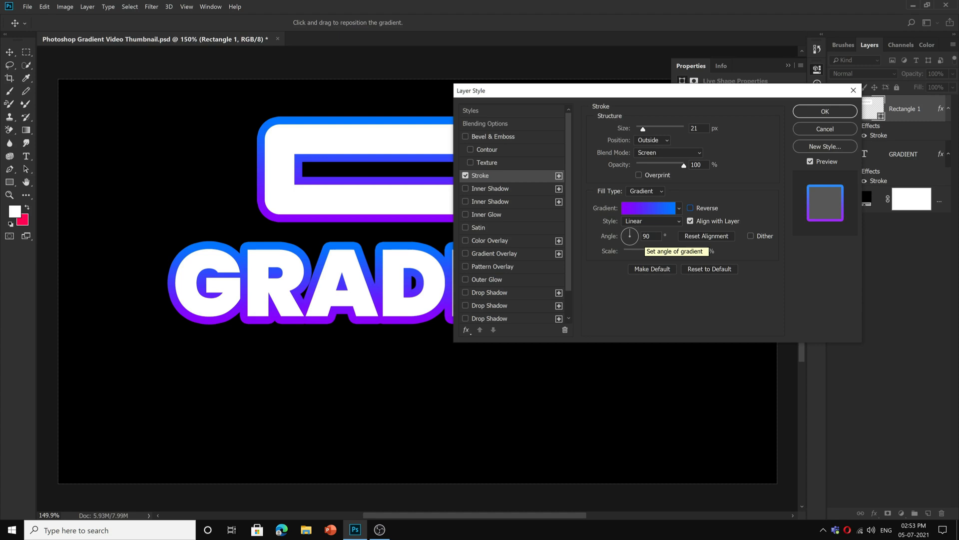
pyautogui.moveTo(621, 263)
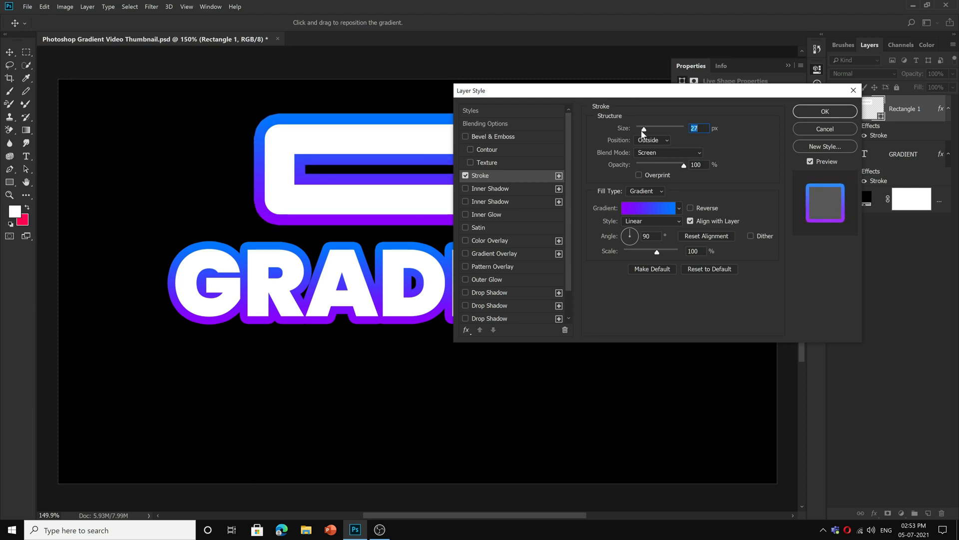
# Step: Confirm the rectangle's 27 px gradient stroke in the Layer Style dialog
pyautogui.click(824, 112)
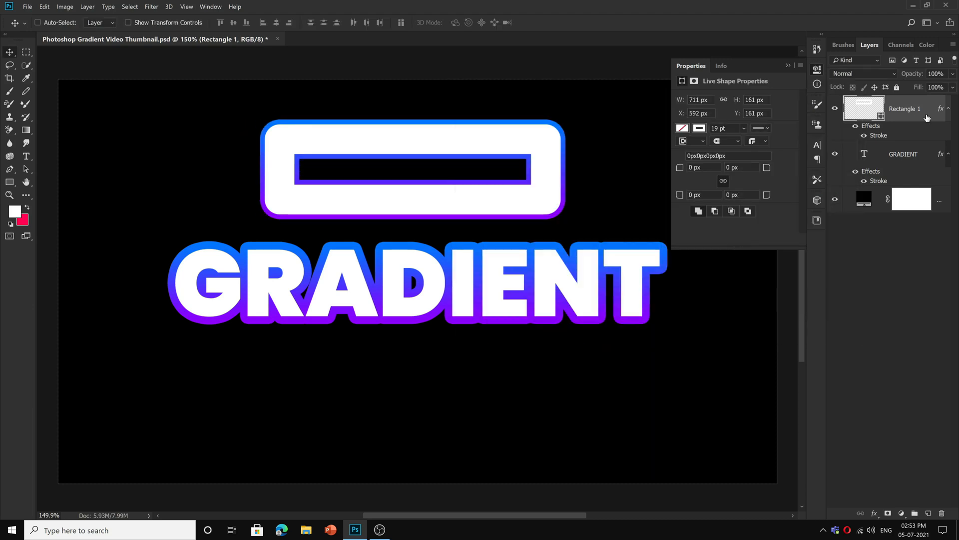